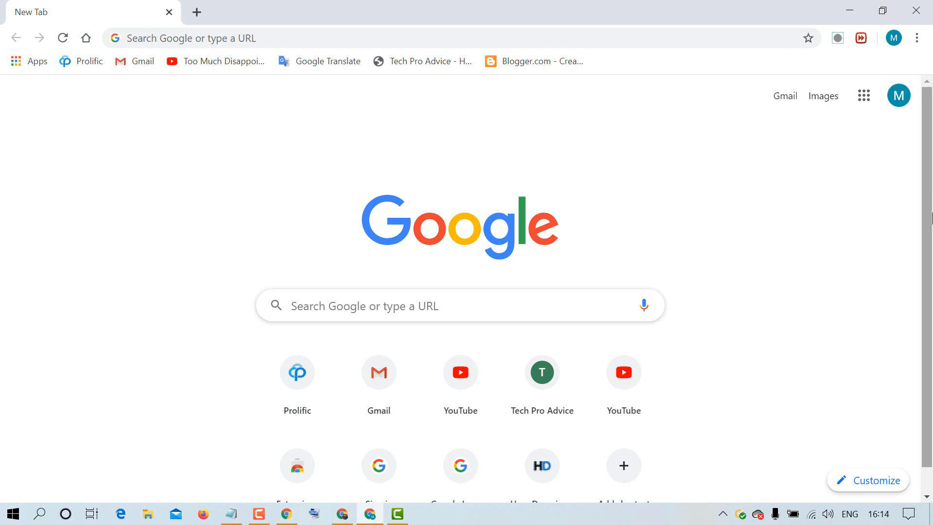
mouse_move(773, 155)
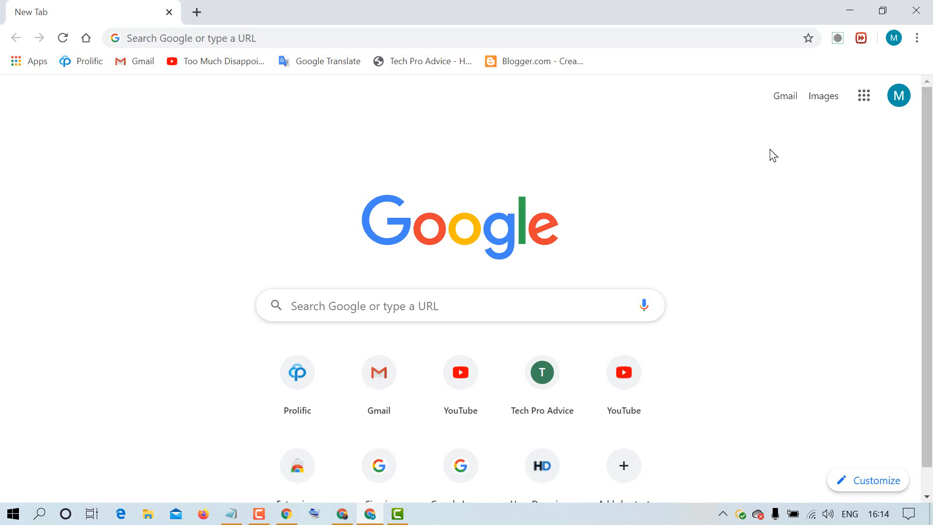
mouse_move(28, 62)
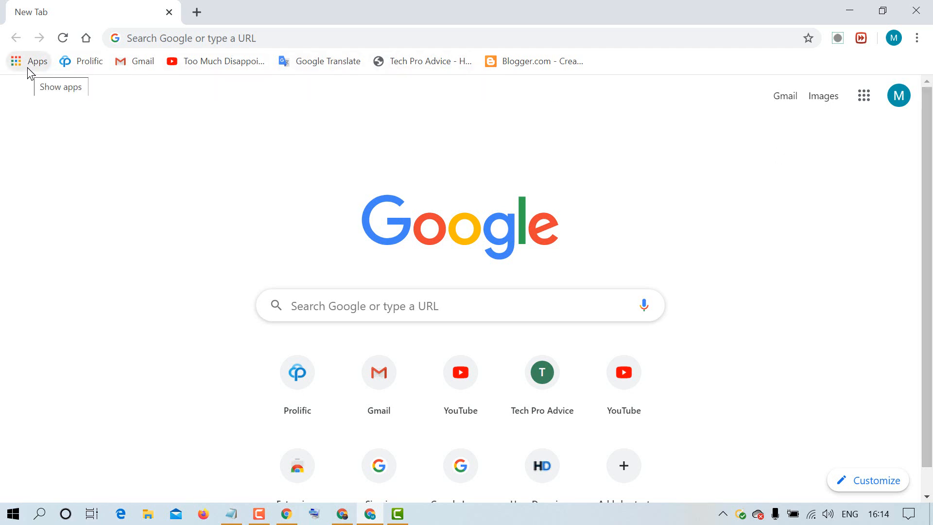
mouse_move(41, 135)
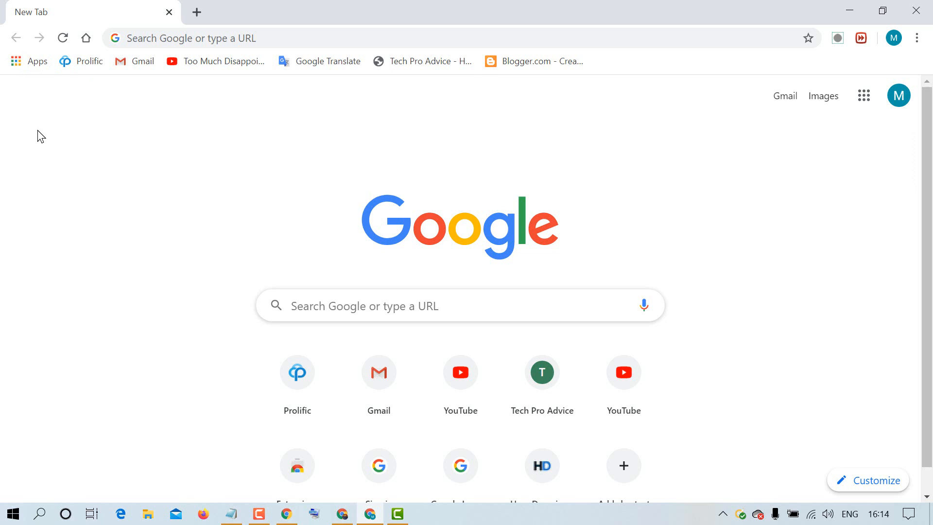
mouse_move(28, 61)
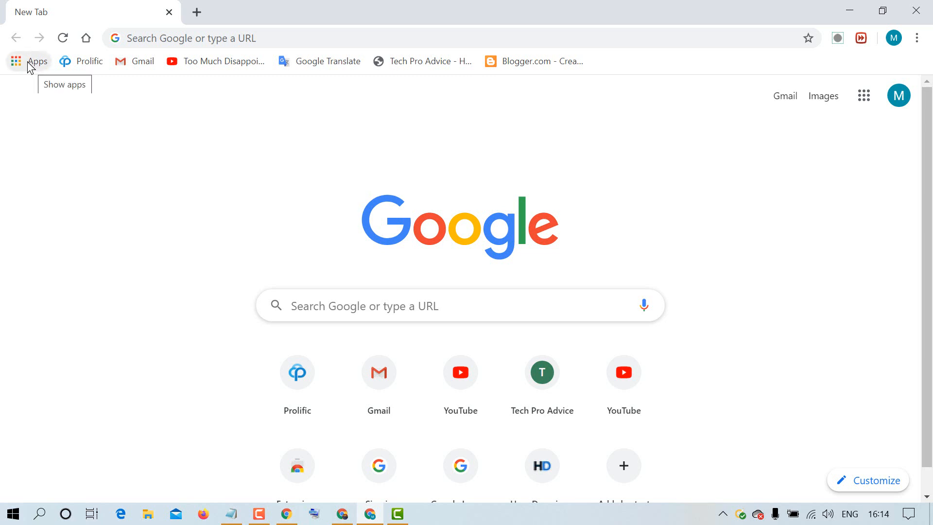
mouse_move(582, 67)
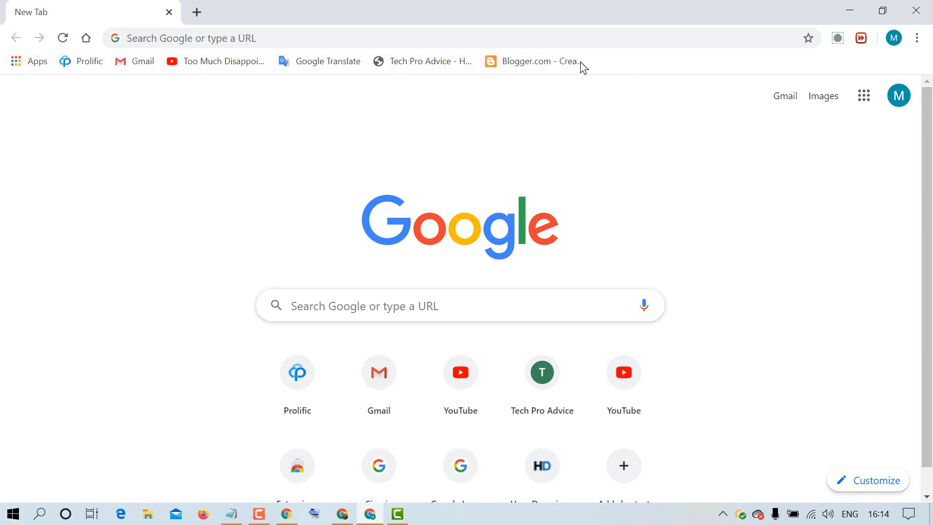
mouse_move(623, 67)
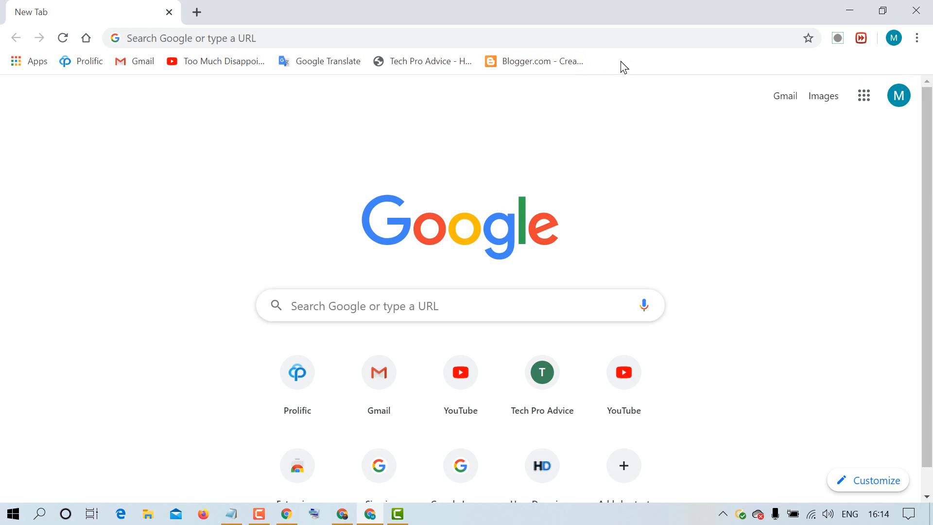
- Uncheck 'Show apps shortcut' from the bookmarks bar context menu so the bar begins with Prolific
right_click(541, 61)
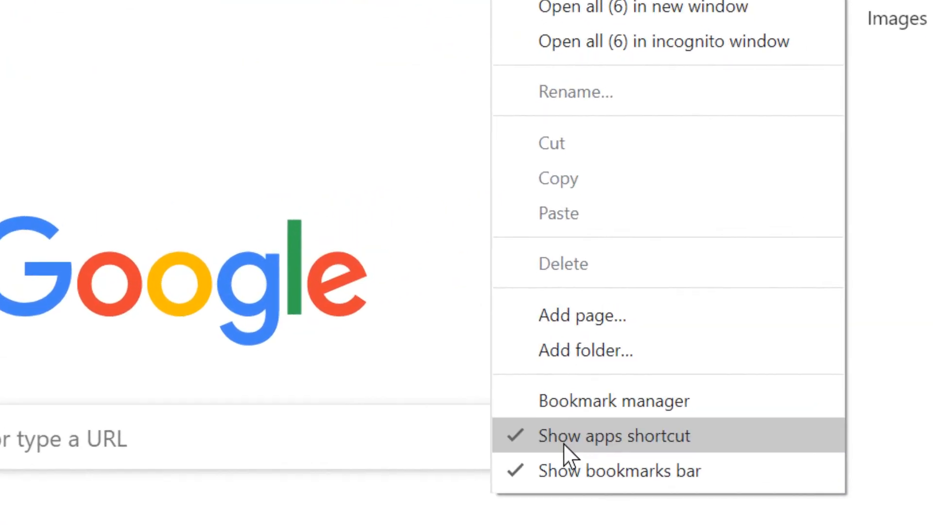
mouse_move(575, 449)
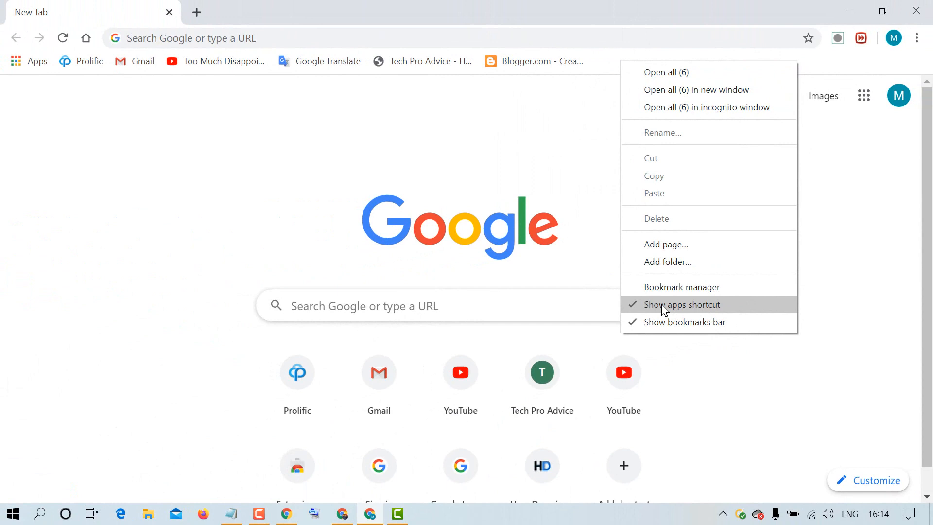
left_click(682, 304)
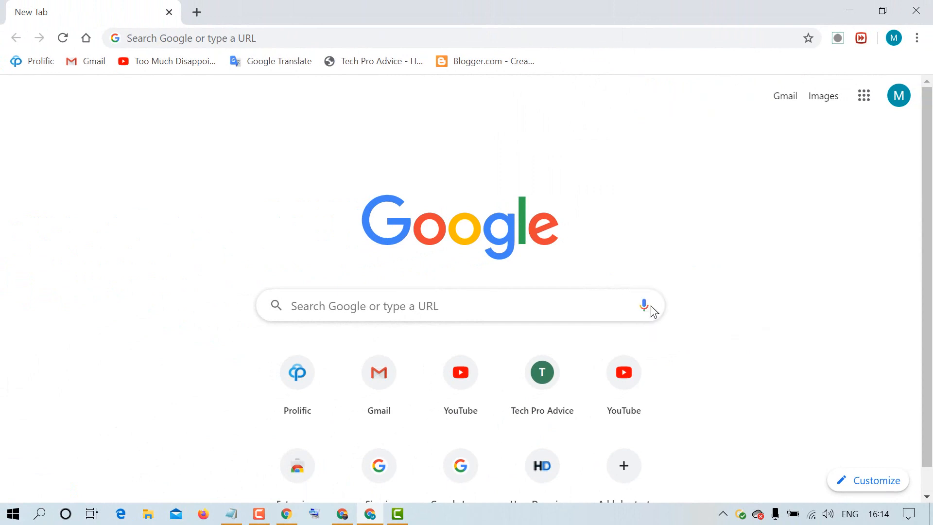
mouse_move(39, 76)
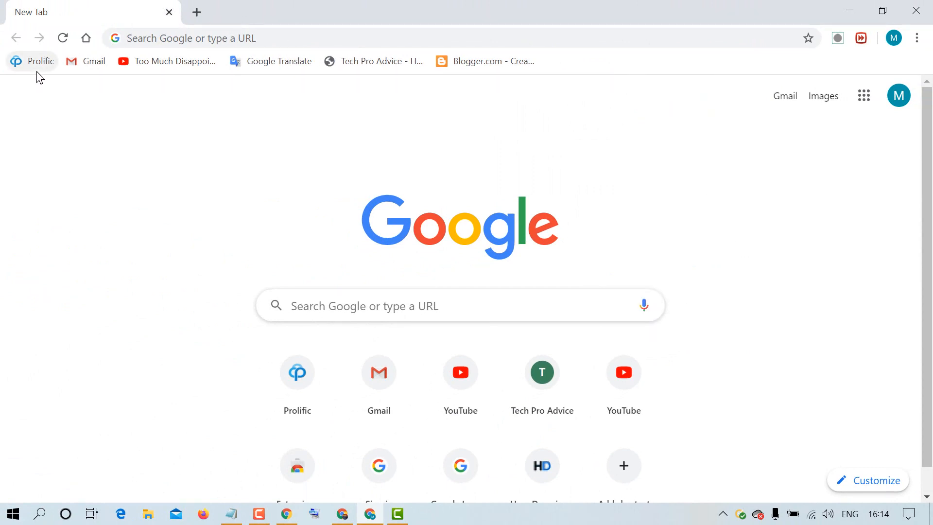
mouse_move(33, 89)
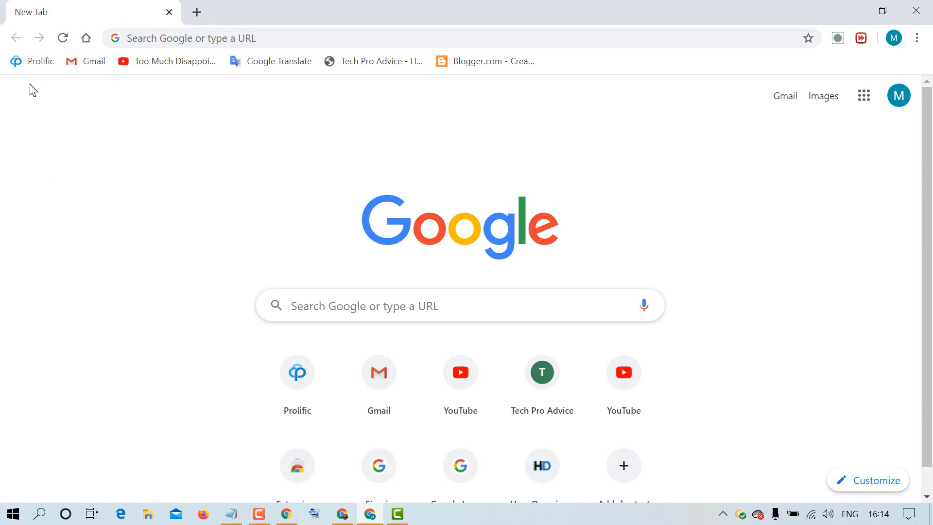
mouse_move(33, 61)
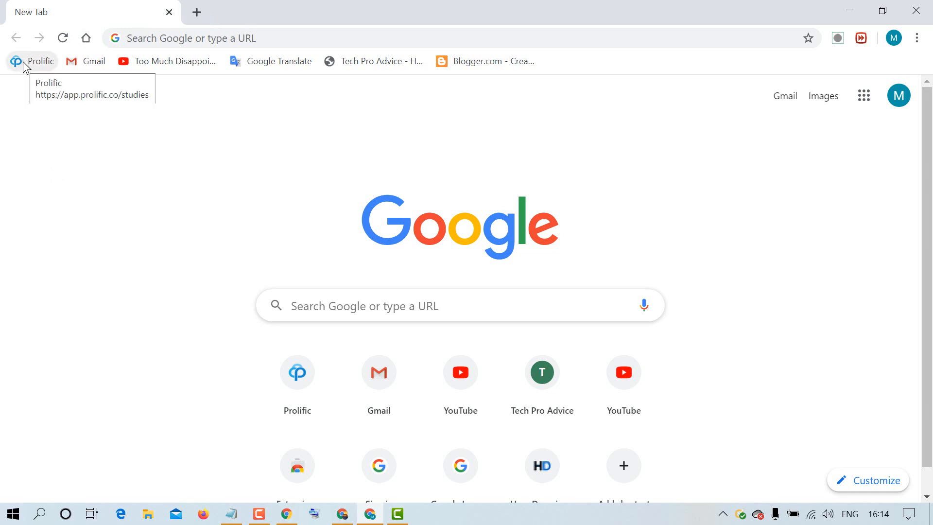
mouse_move(34, 63)
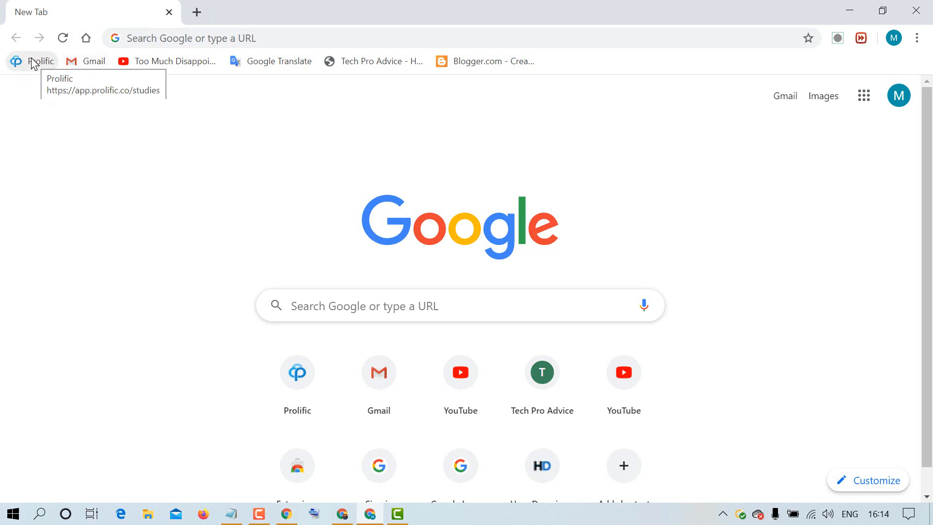
mouse_move(625, 106)
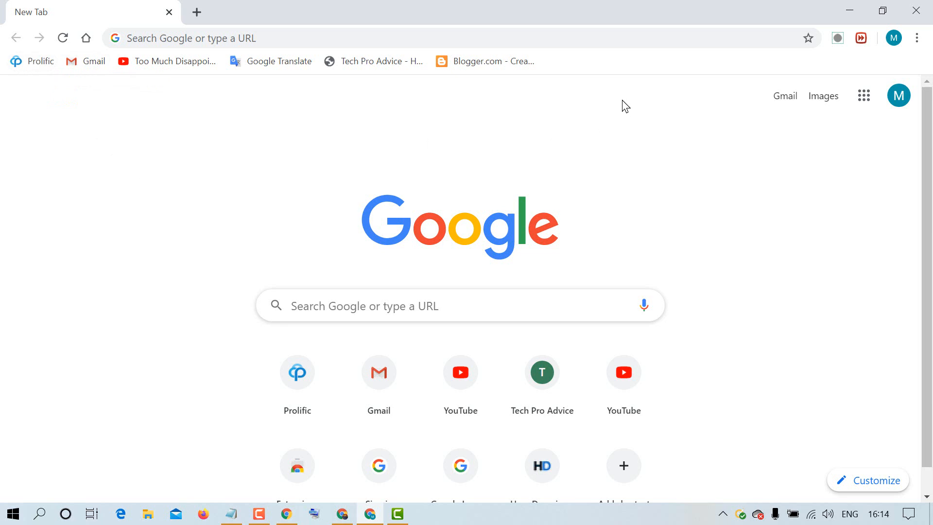
mouse_move(593, 66)
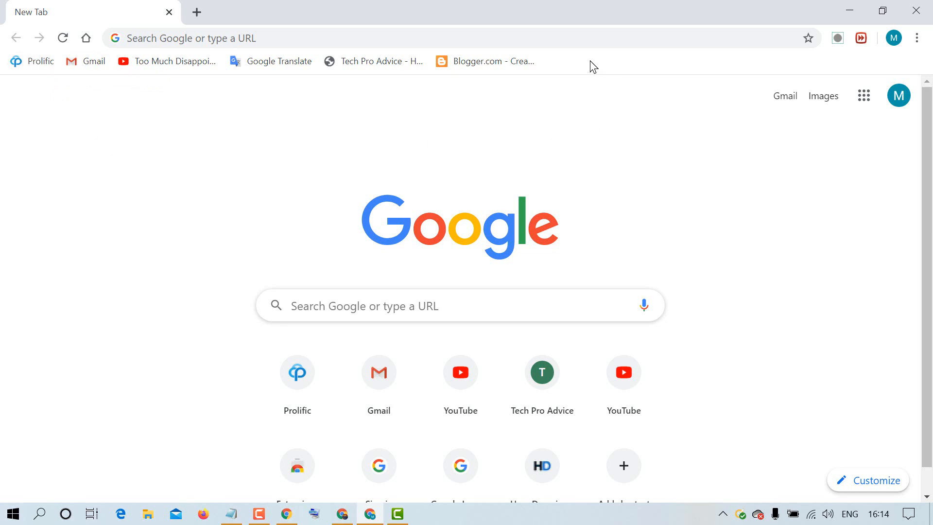
- Reopen the bookmarks bar context menu, where 'Show apps shortcut' is now unchecked
right_click(589, 61)
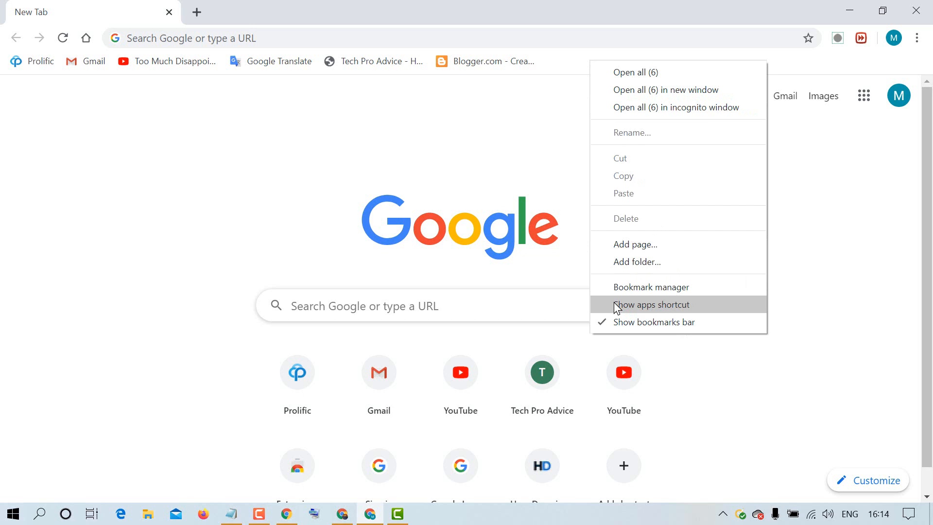
mouse_move(680, 308)
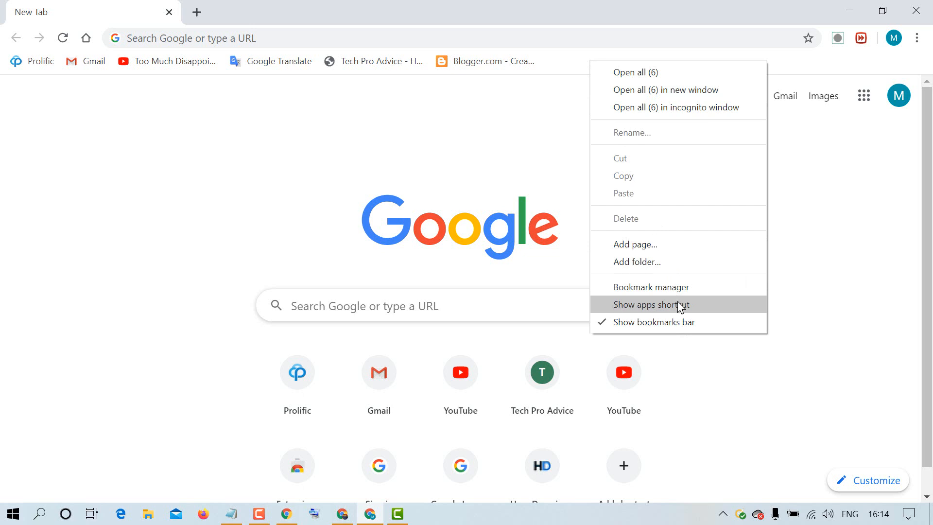
mouse_move(650, 308)
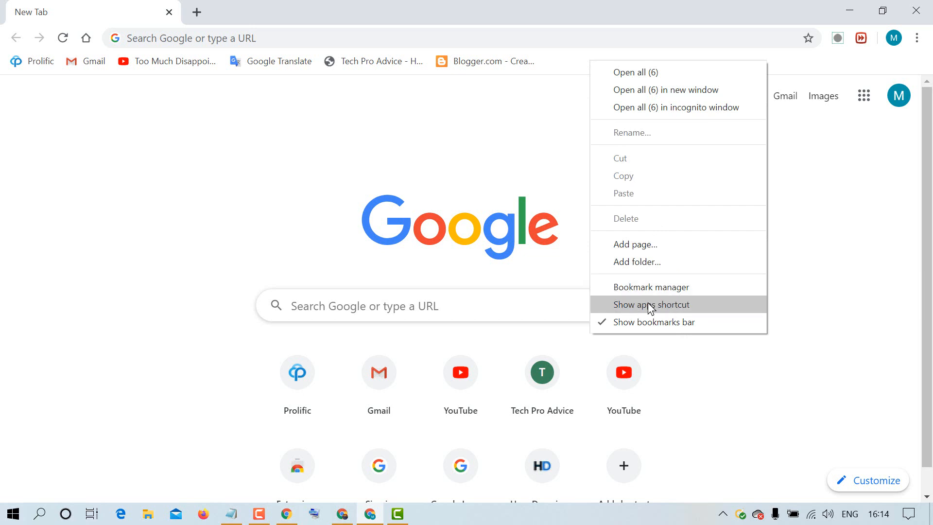
mouse_move(631, 309)
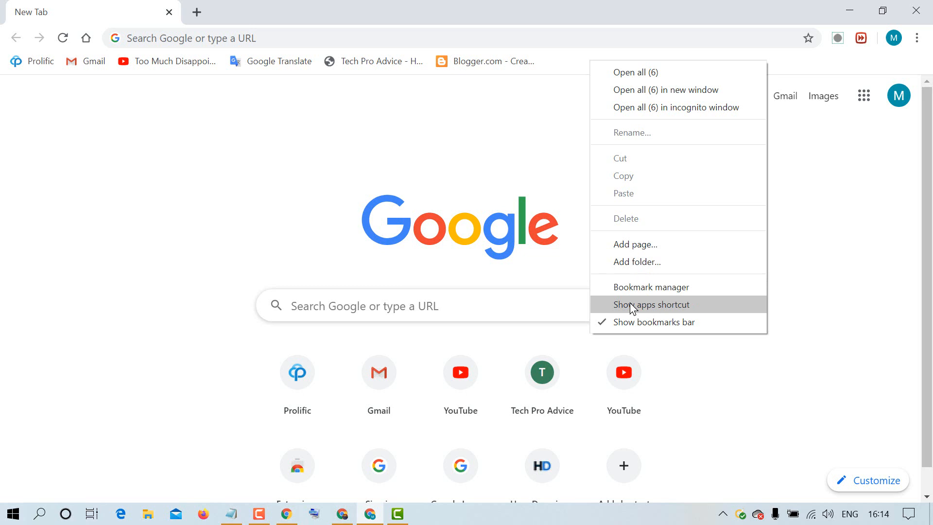
mouse_move(615, 310)
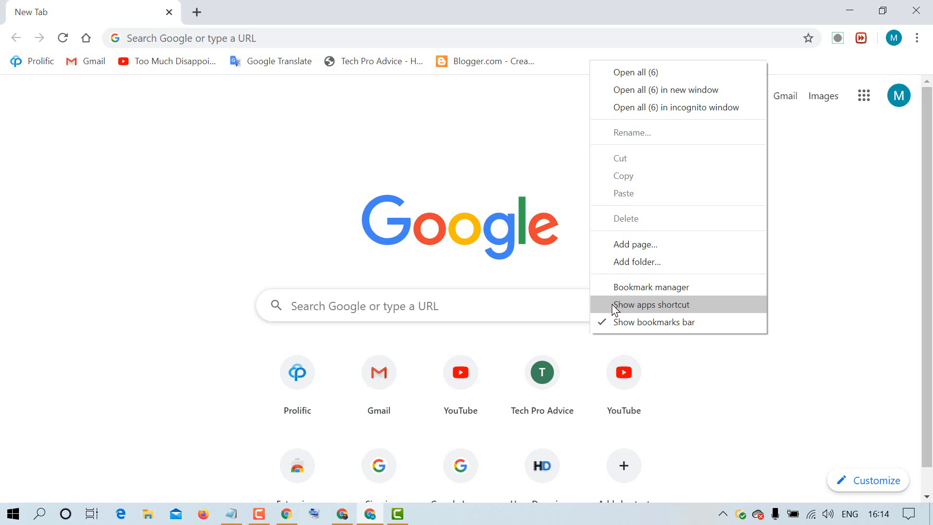
- Re-enable 'Show apps shortcut' so Apps returns ahead of Prolific on the bookmarks bar
left_click(651, 305)
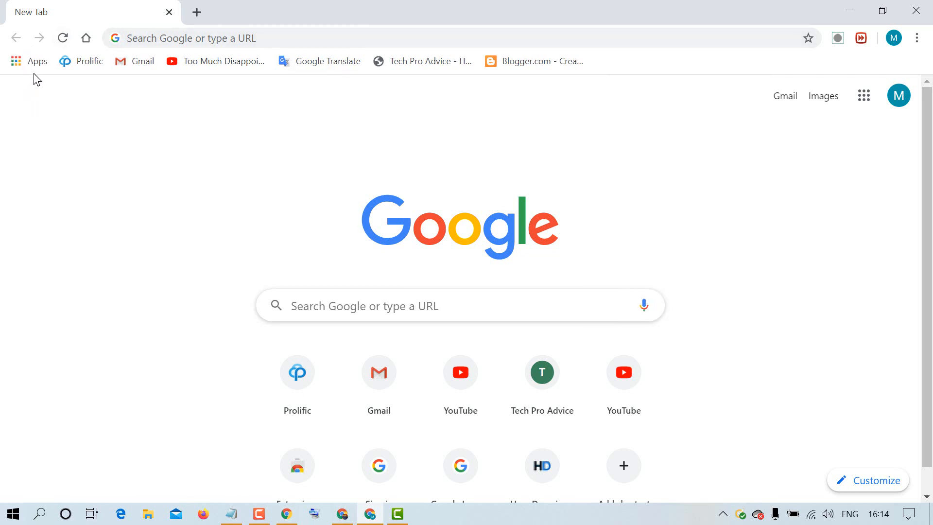
mouse_move(27, 60)
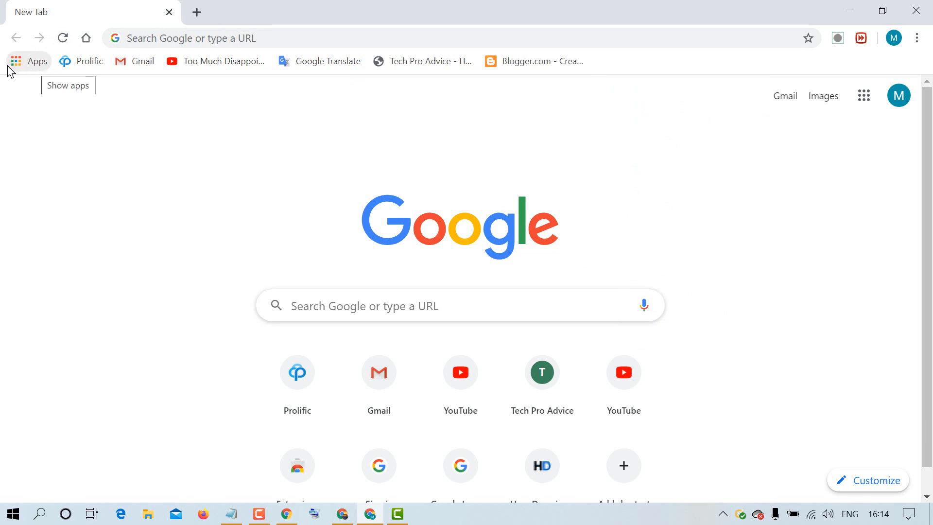
mouse_move(702, 197)
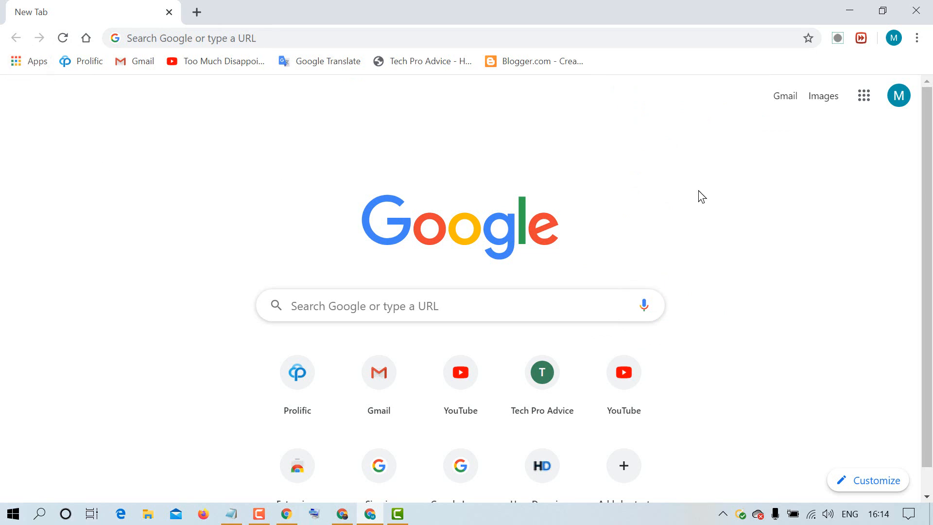